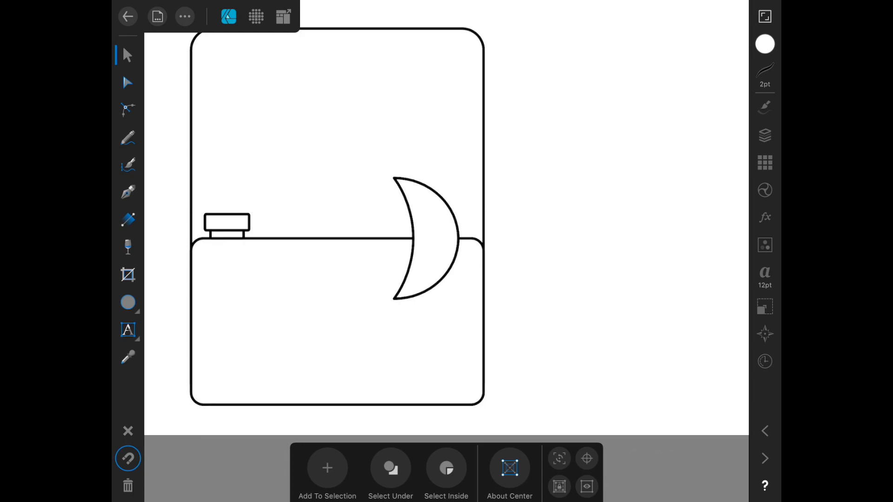
# Draw a circle with the Ellipse tool covering the crescent's bottom half
pyautogui.click(128, 302)
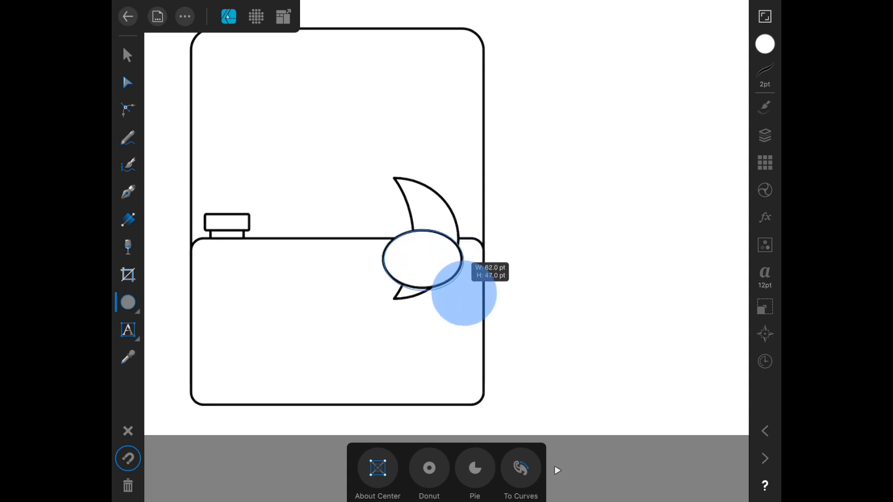
pyautogui.click(128, 55)
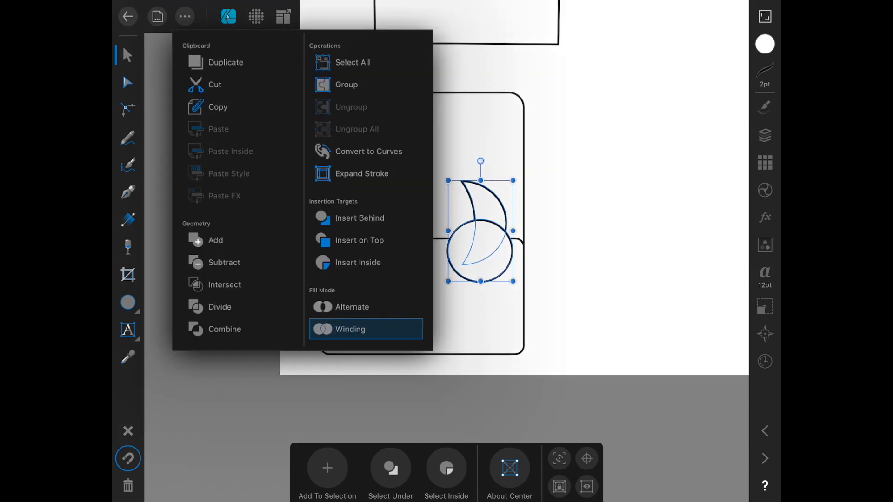
pyautogui.click(223, 263)
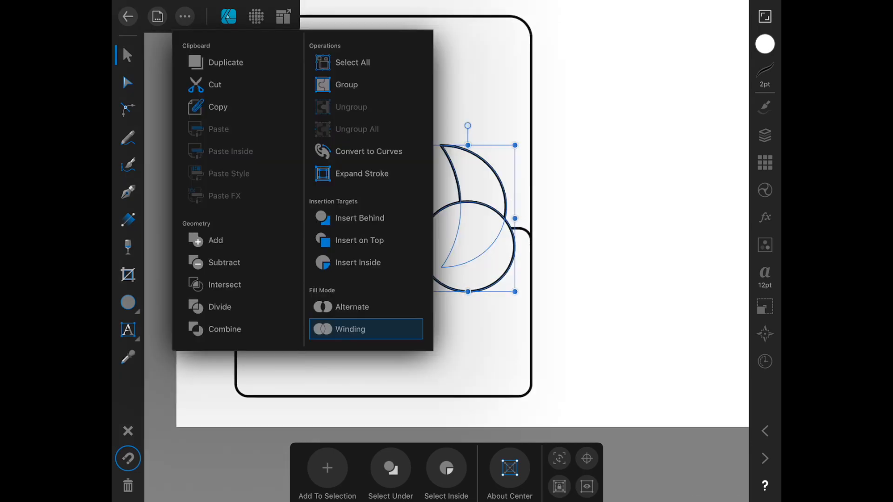
pyautogui.click(350, 329)
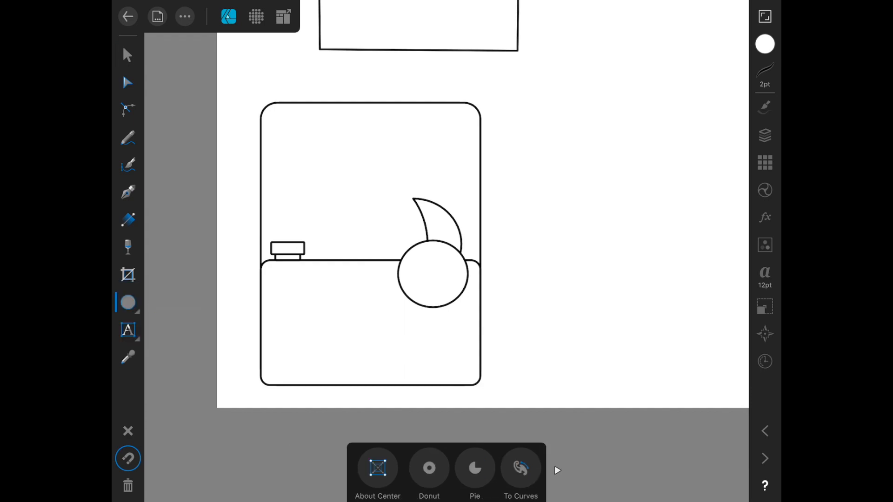
# Draw a rounded rectangle over the circle's lower half, extending past the counter edge
pyautogui.click(128, 302)
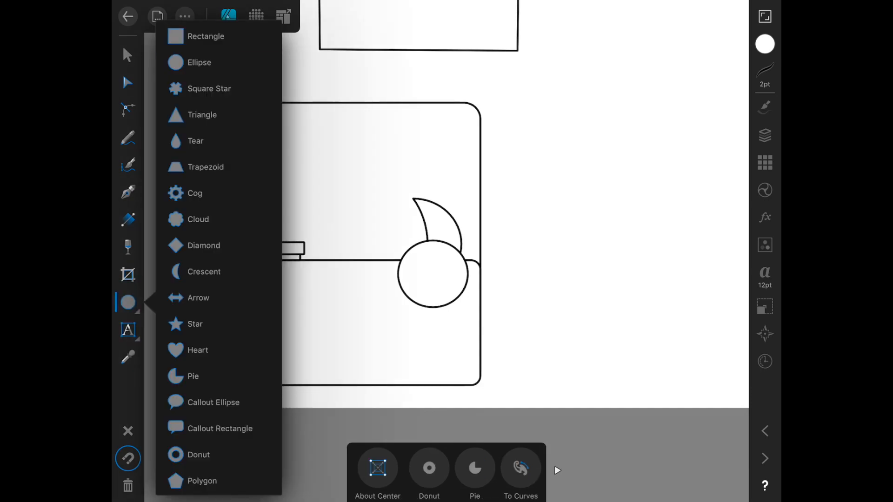
pyautogui.click(206, 36)
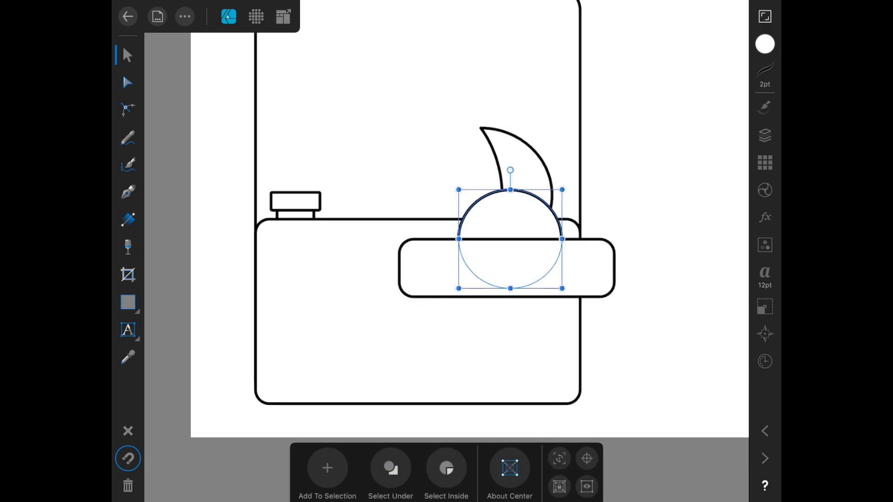
pyautogui.click(327, 468)
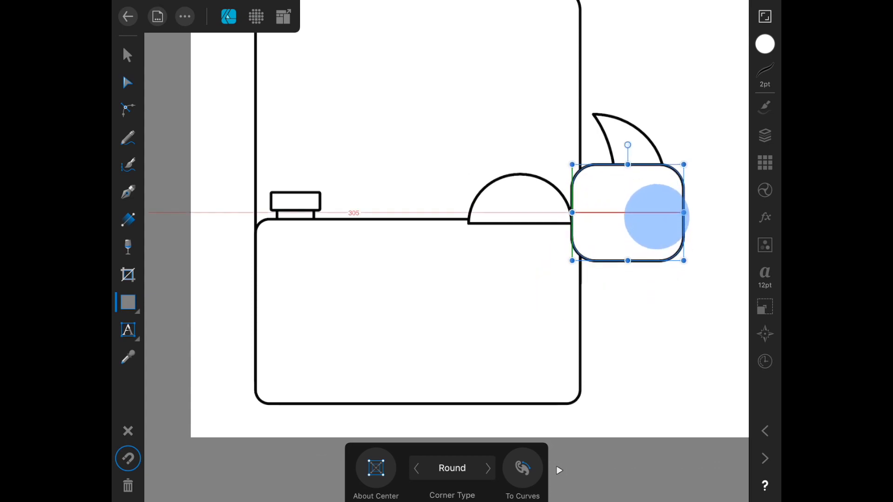
# Subtract rectangles from the circle and crescent base, leaving a half-dome and flat-based fin
pyautogui.click(127, 54)
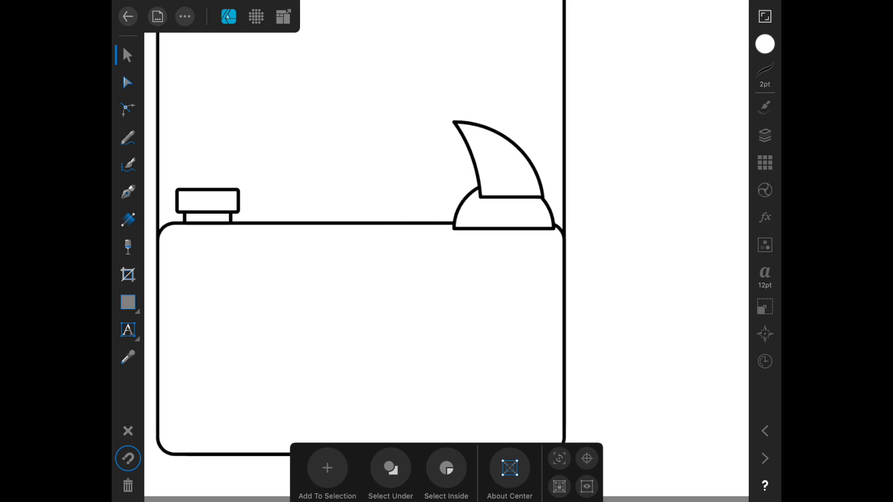
pyautogui.click(501, 171)
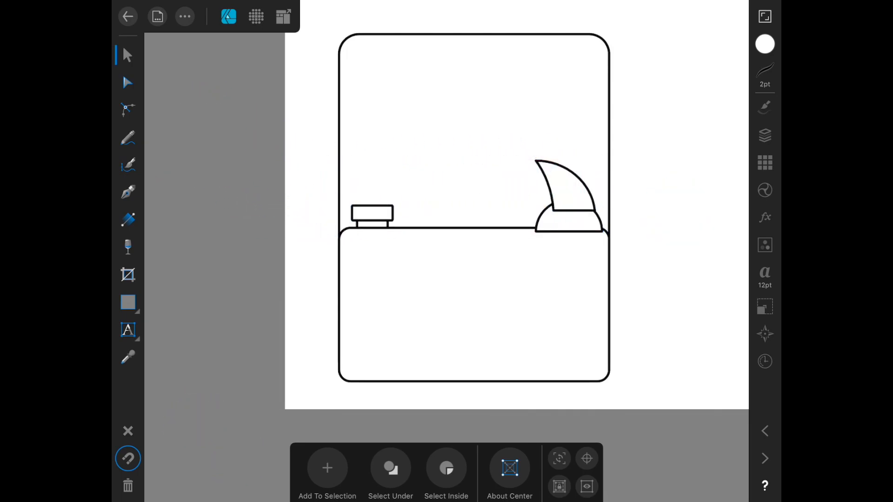
pyautogui.click(567, 196)
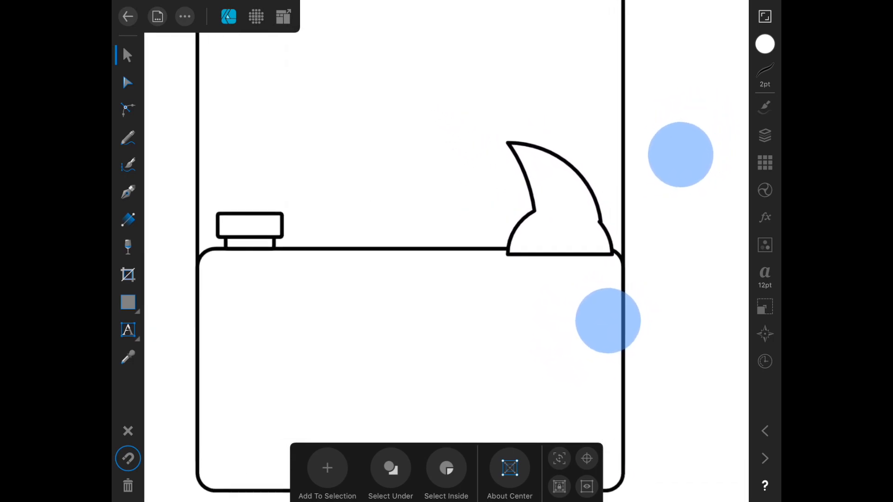
pyautogui.click(558, 193)
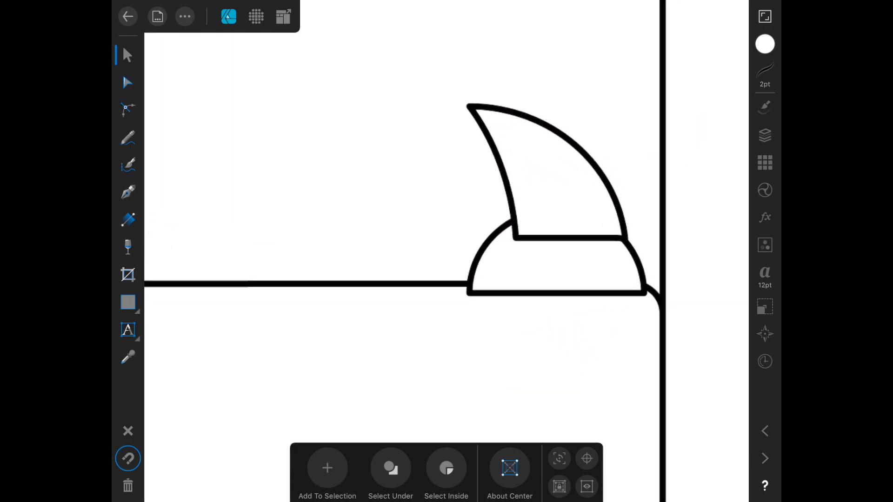
pyautogui.click(544, 171)
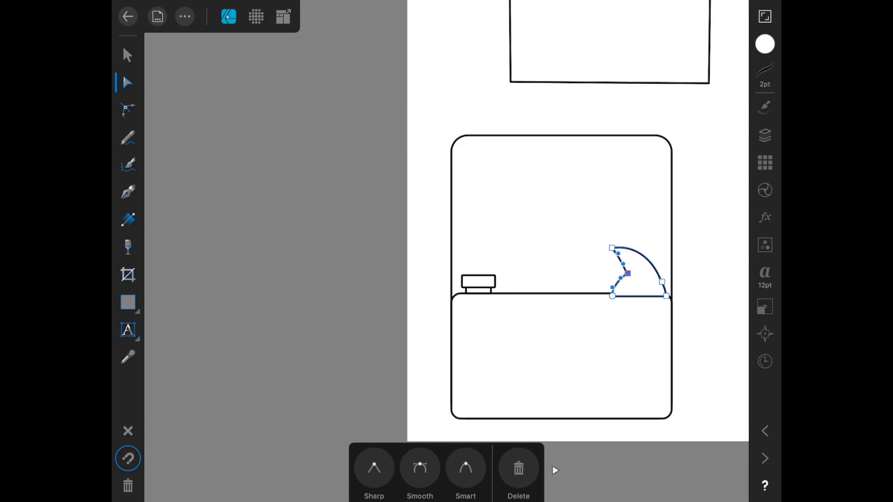
# Add the crescent and half-dome together and make the inner bend node Smooth
pyautogui.click(127, 55)
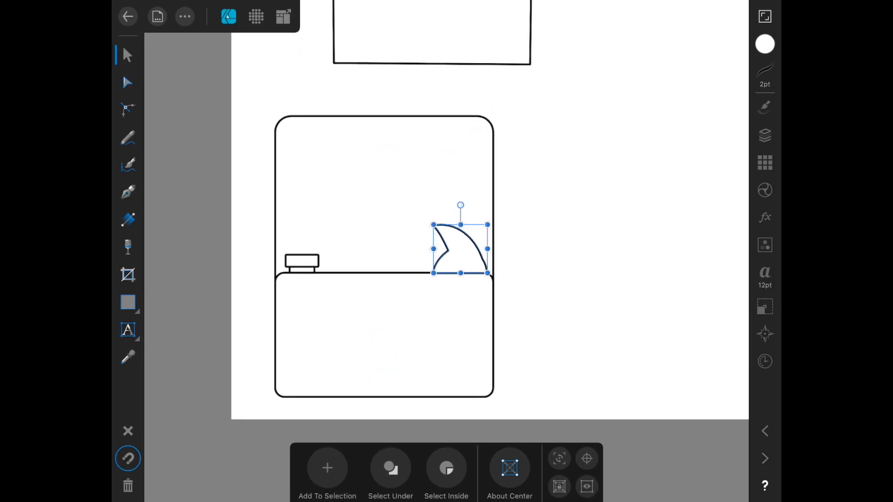
pyautogui.click(128, 82)
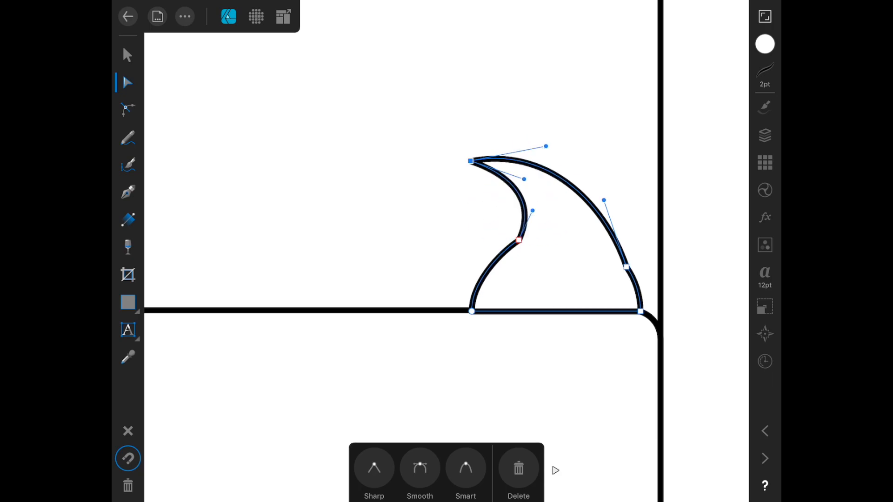
pyautogui.click(641, 310)
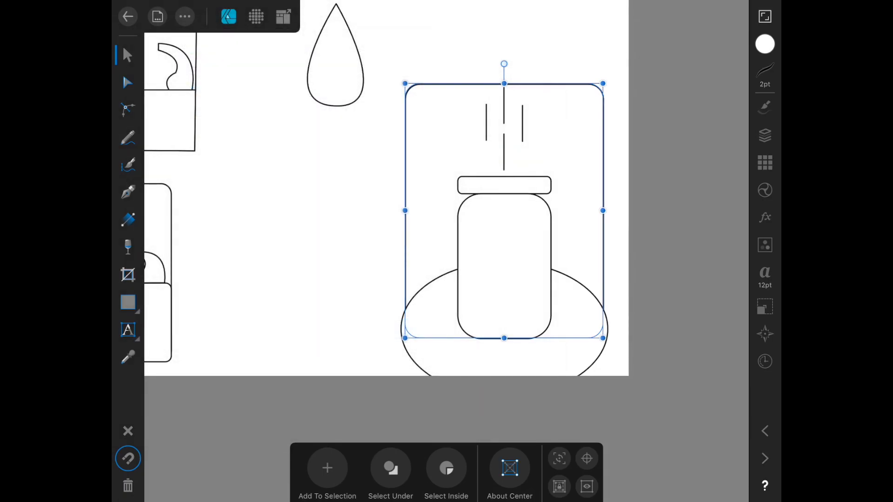
# Select the rounded frame plus oval and intersect them into a dome
pyautogui.click(327, 468)
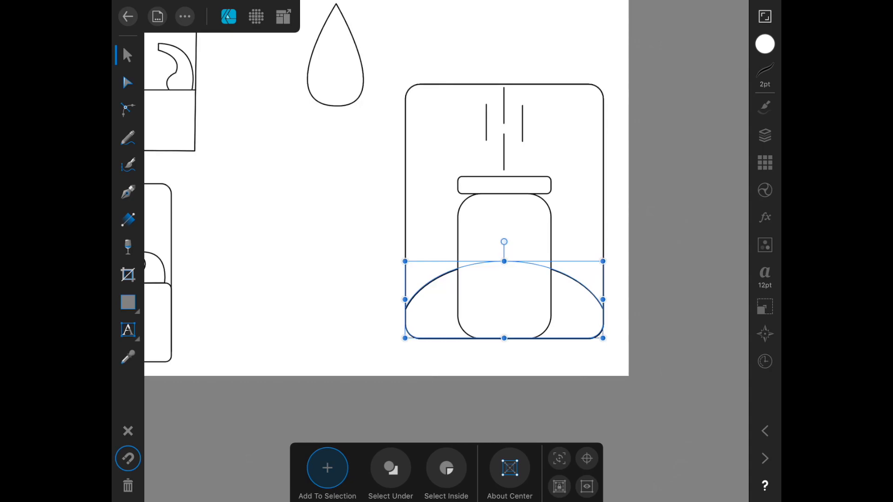
pyautogui.moveTo(127, 55)
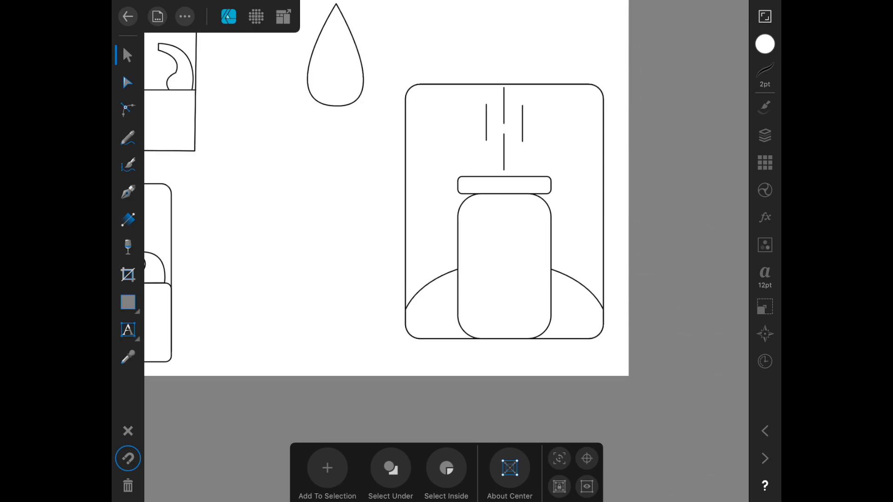
# Select cap and body rectangles, delete the stray copy, and merge into a necked jar
pyautogui.click(503, 256)
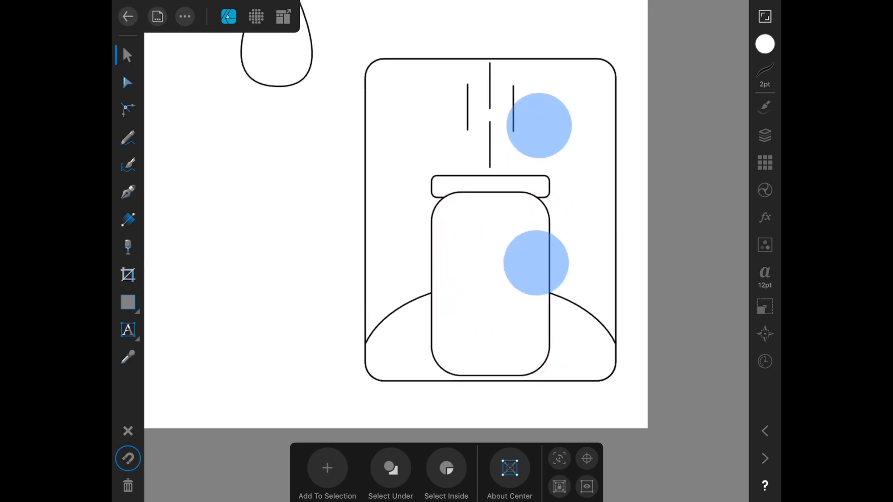
pyautogui.click(327, 468)
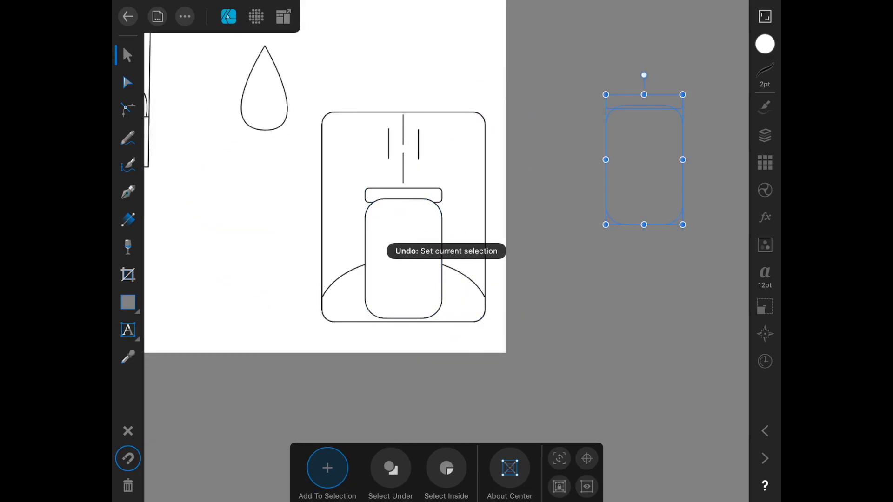
pyautogui.click(327, 467)
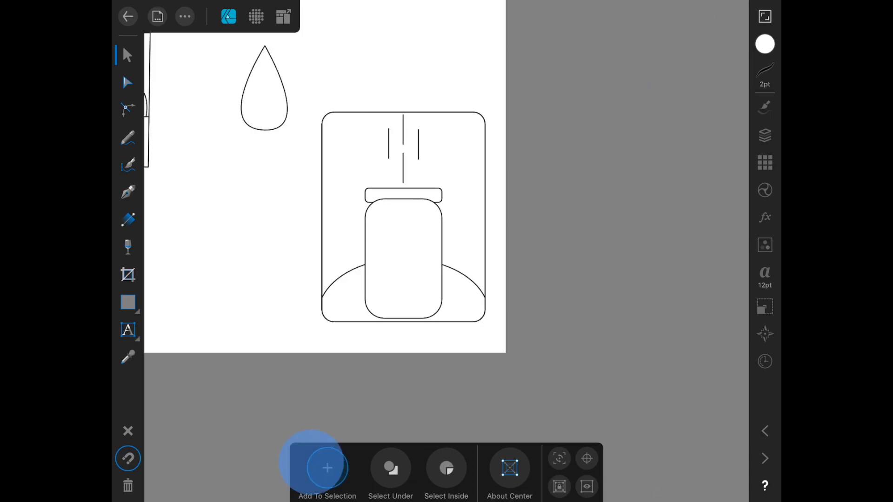
pyautogui.click(403, 253)
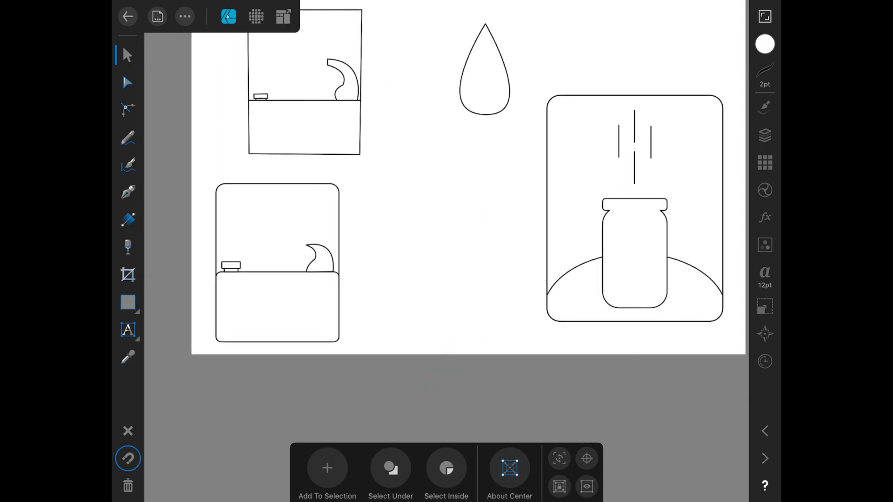
# Duplicate the curved spout shape, scale it up, and move it below the droplet
pyautogui.click(319, 253)
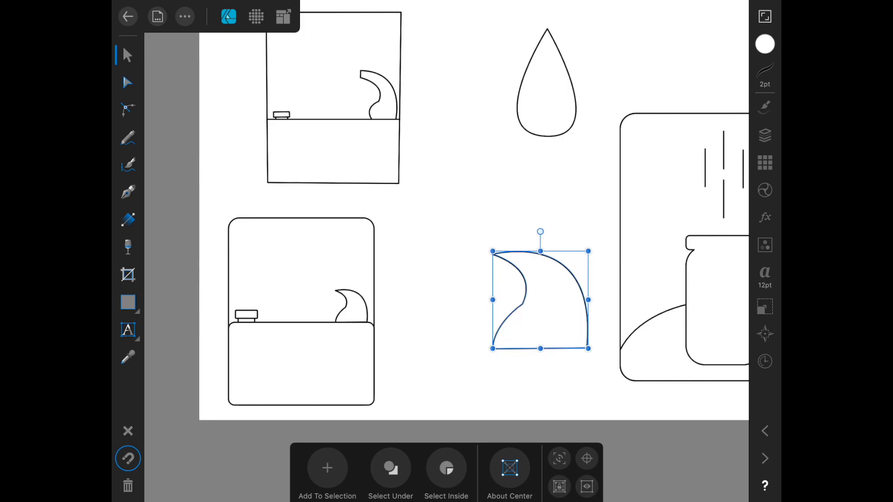
pyautogui.click(127, 302)
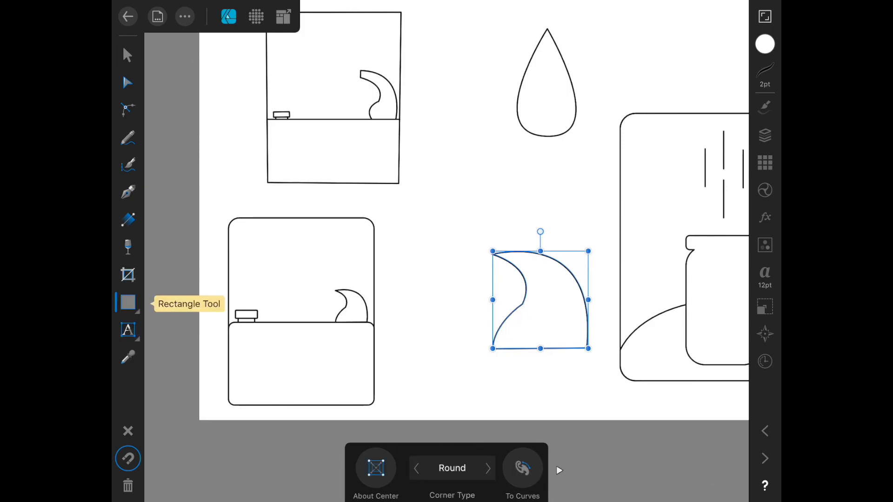
# Draw a small rotated ellipse on the spout's inner curve and fill it black
pyautogui.click(127, 304)
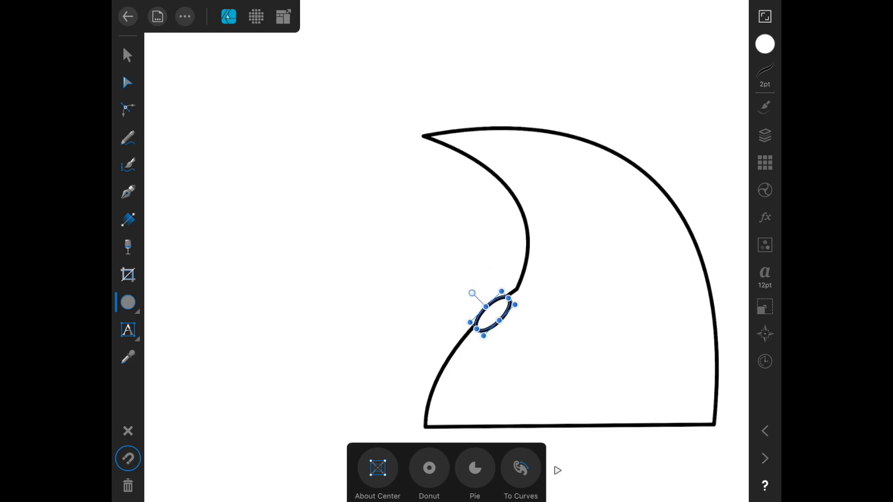
pyautogui.click(764, 44)
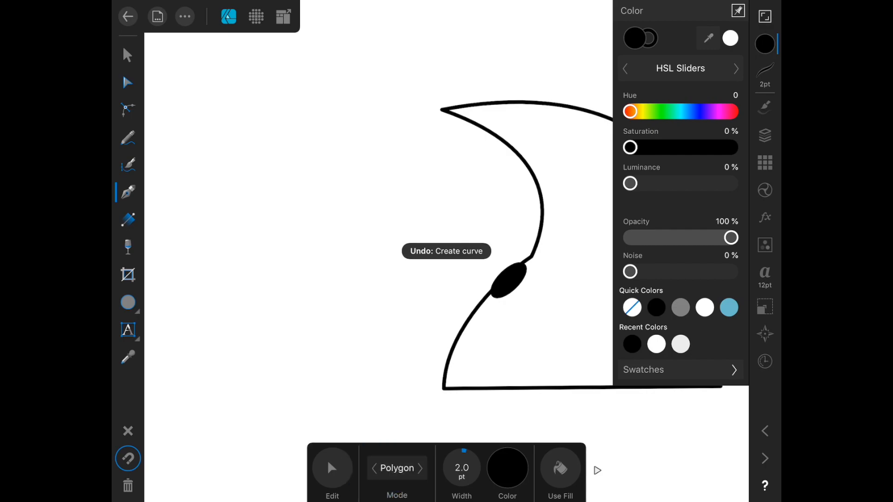
# Pen-draw a curve arcing left from the hole and give it a dashed stroke
pyautogui.click(396, 468)
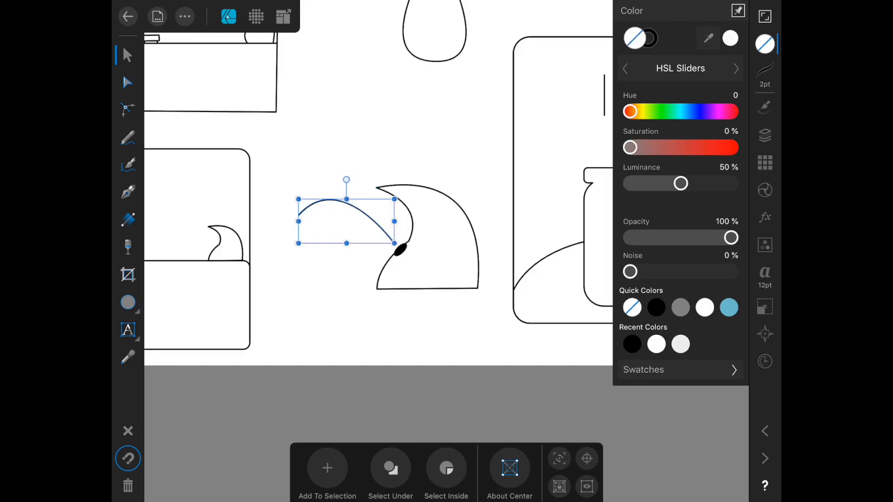
pyautogui.click(764, 75)
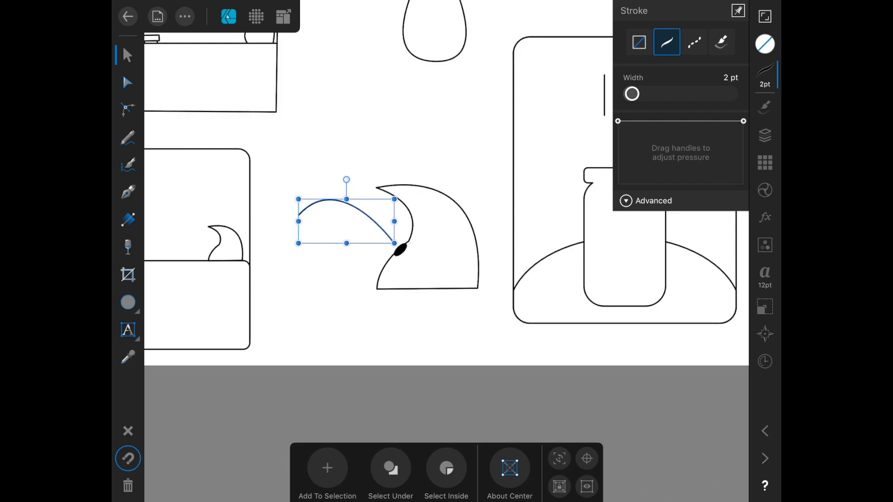
pyautogui.click(694, 42)
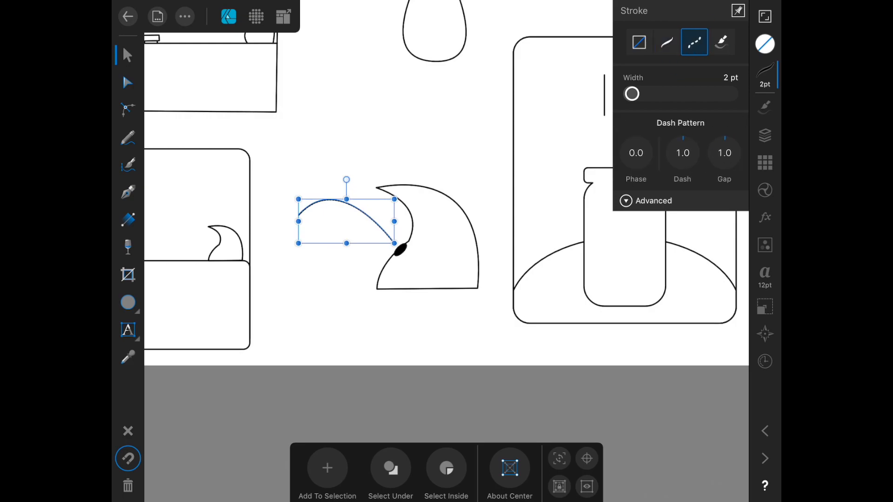